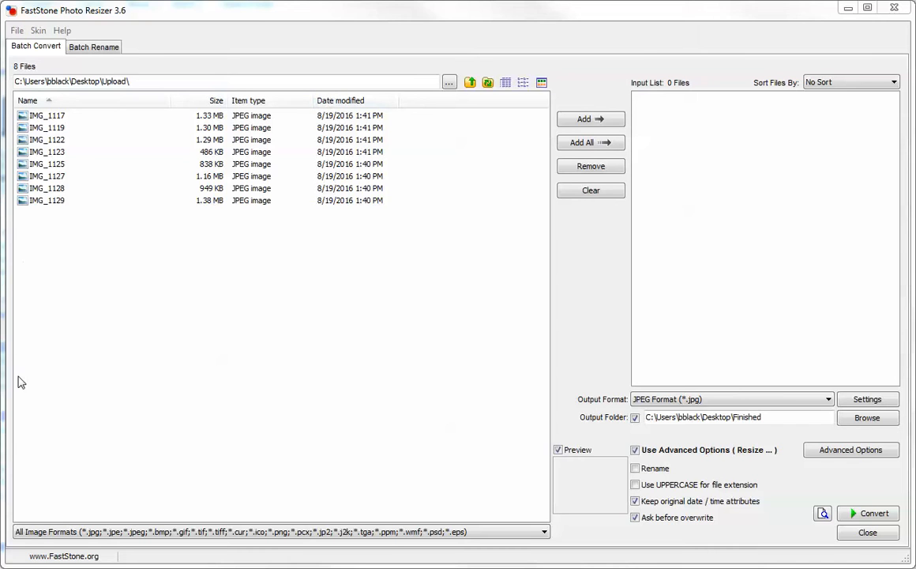
{"action": "mouse_move", "coordinate": [275, 466]}
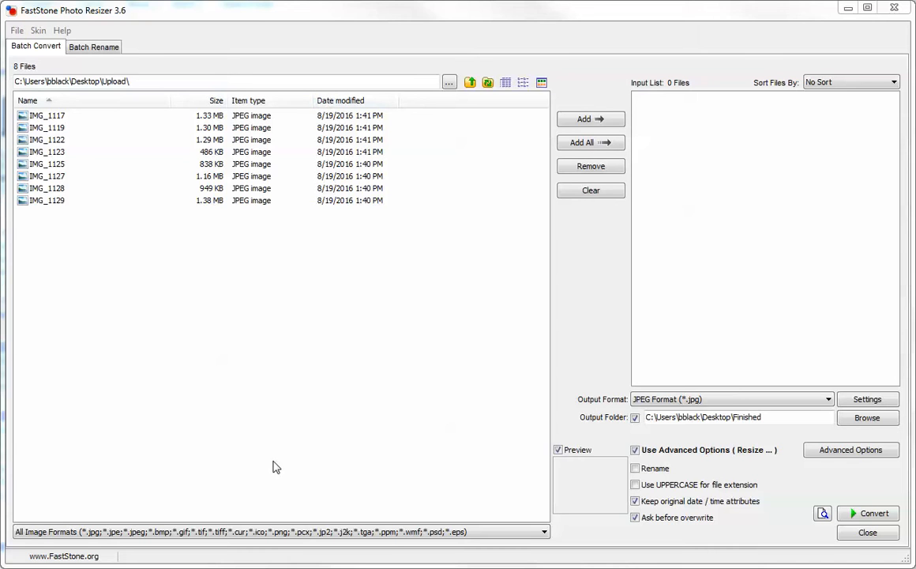
{"action": "mouse_move", "coordinate": [297, 459]}
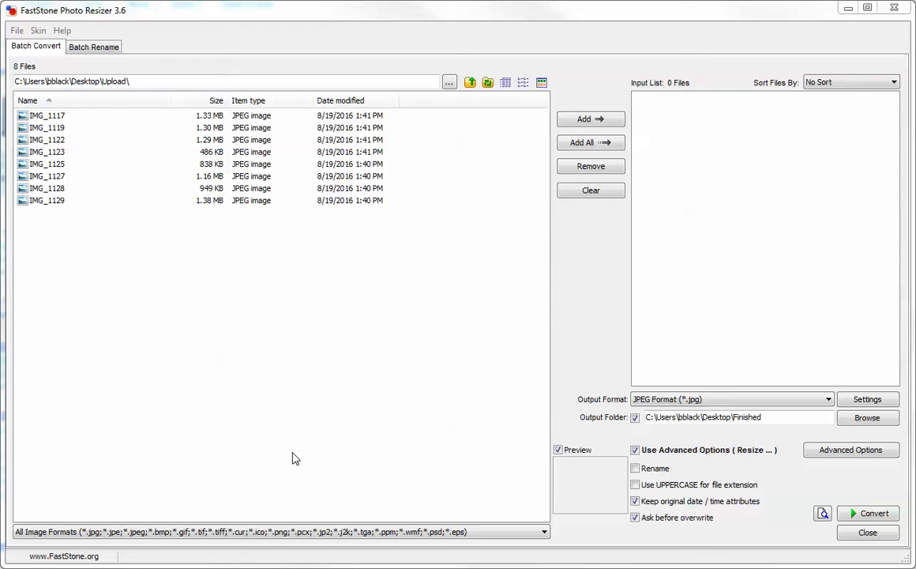
{"action": "mouse_move", "coordinate": [232, 231]}
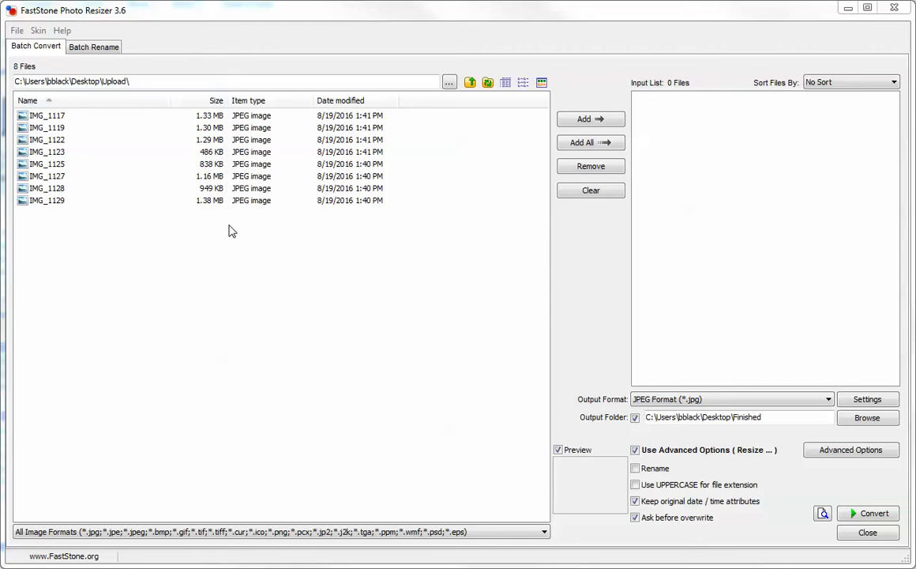
{"action": "mouse_move", "coordinate": [435, 123]}
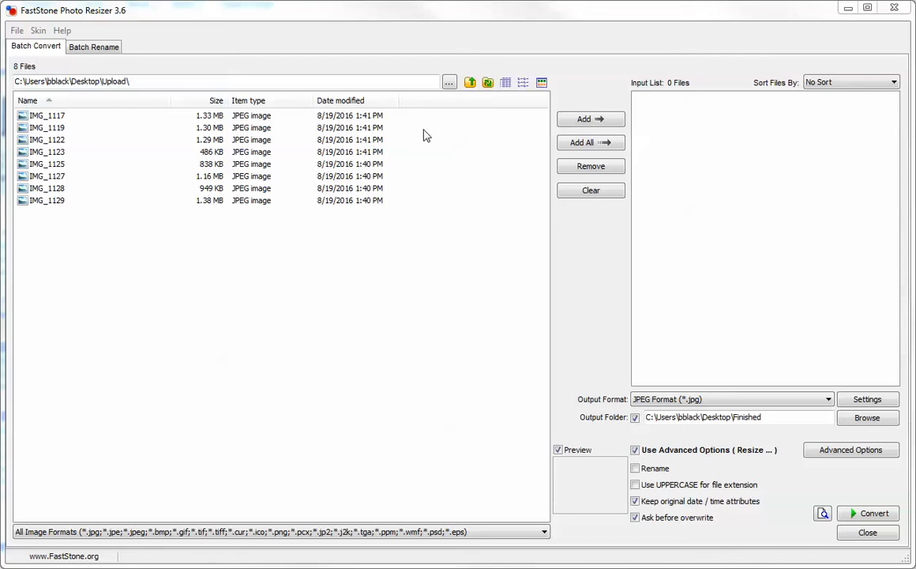
{"action": "mouse_move", "coordinate": [444, 95]}
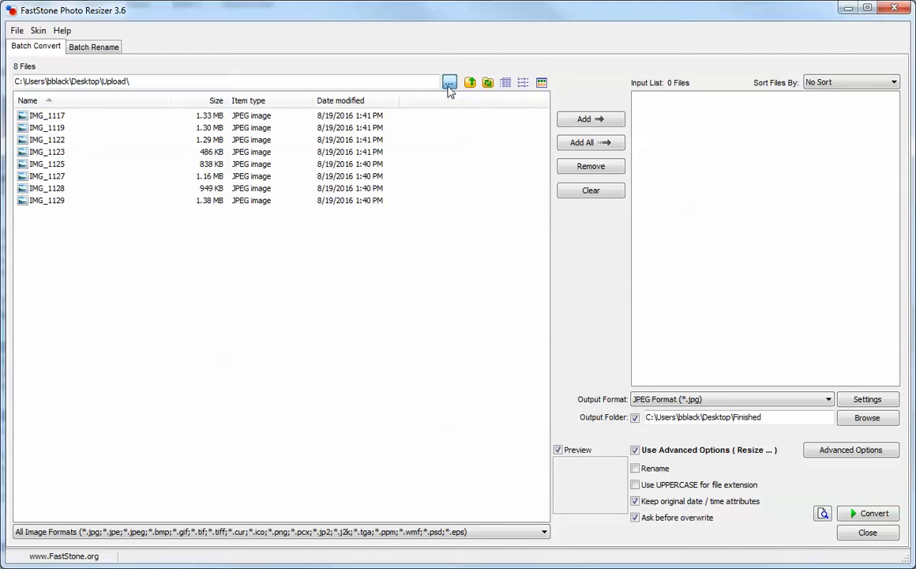
- Choose the Upload folder as the source of photos to convert
{"action": "left_click", "coordinate": [447, 82]}
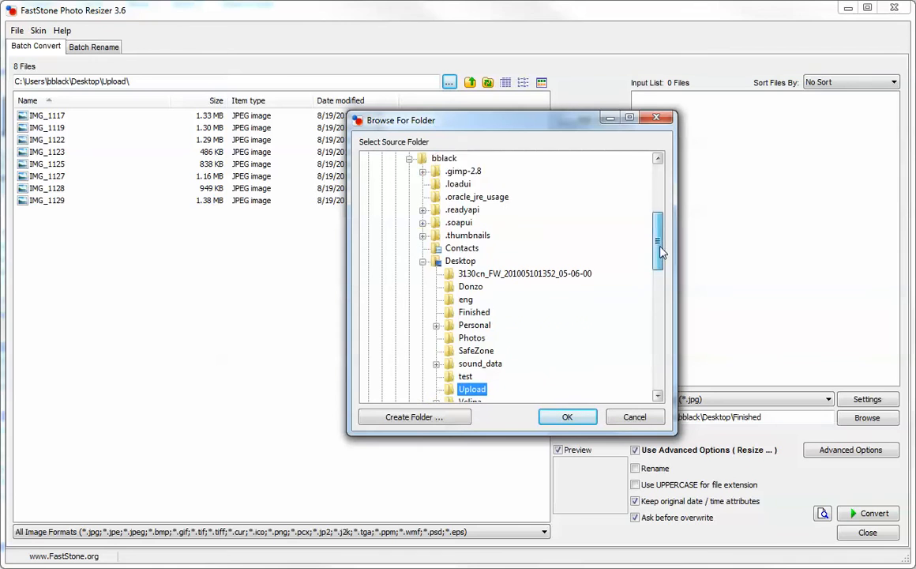
{"action": "scroll", "scroll_direction": "down", "scroll_amount": 3}
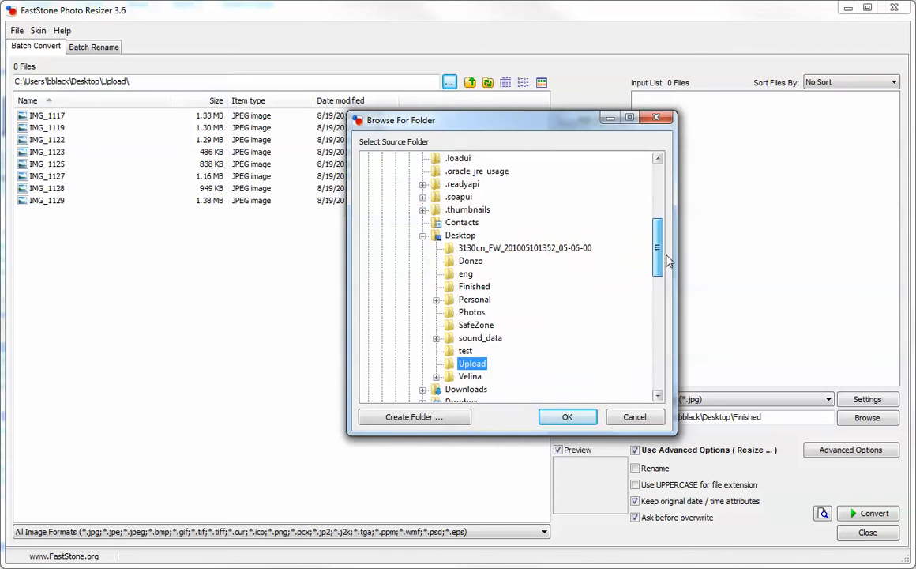
{"action": "scroll", "scroll_direction": "down", "scroll_amount": 3}
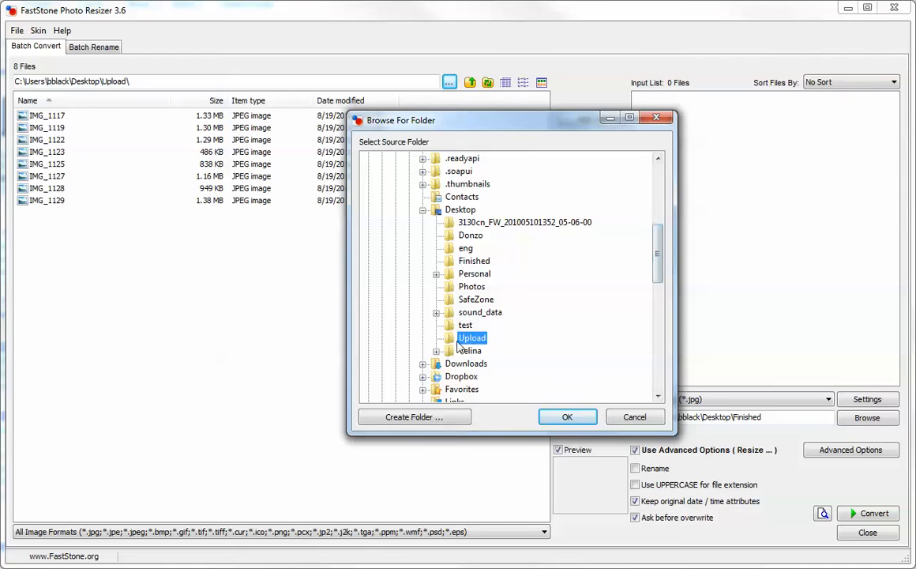
{"action": "mouse_move", "coordinate": [534, 300]}
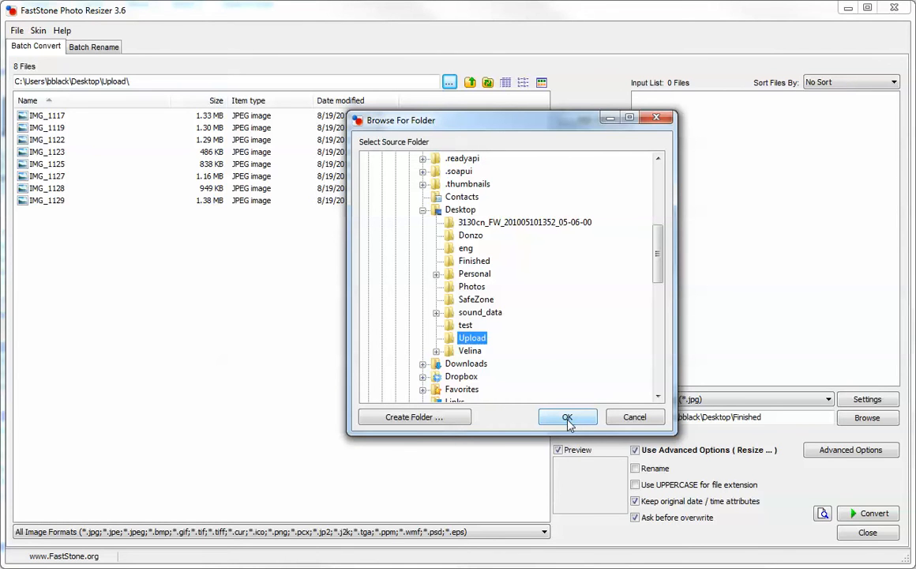
{"action": "left_click", "coordinate": [567, 417]}
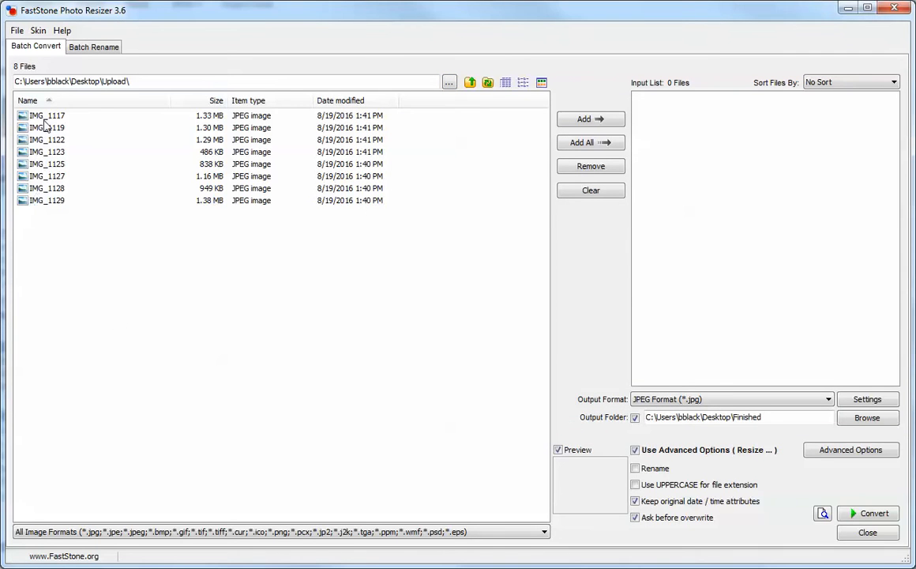
{"action": "mouse_move", "coordinate": [69, 126]}
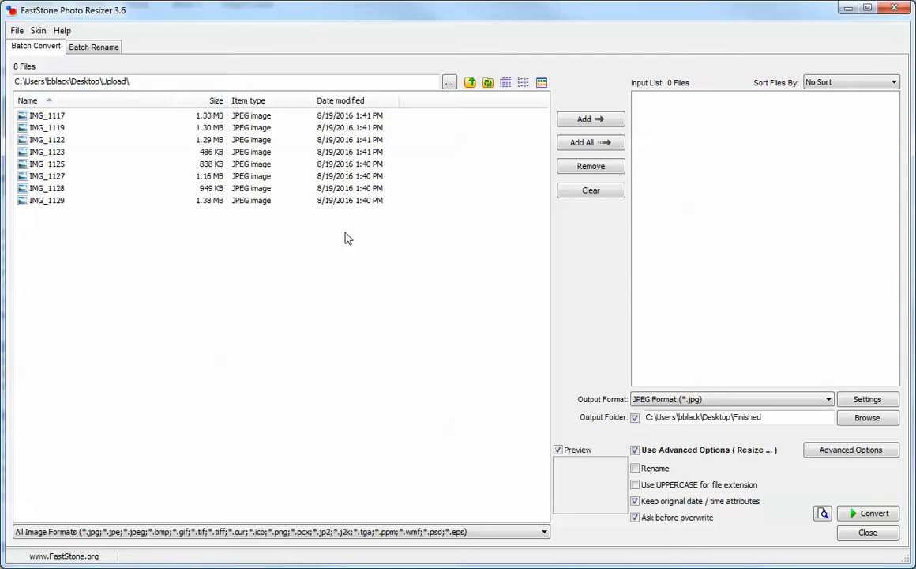
{"action": "mouse_move", "coordinate": [332, 285]}
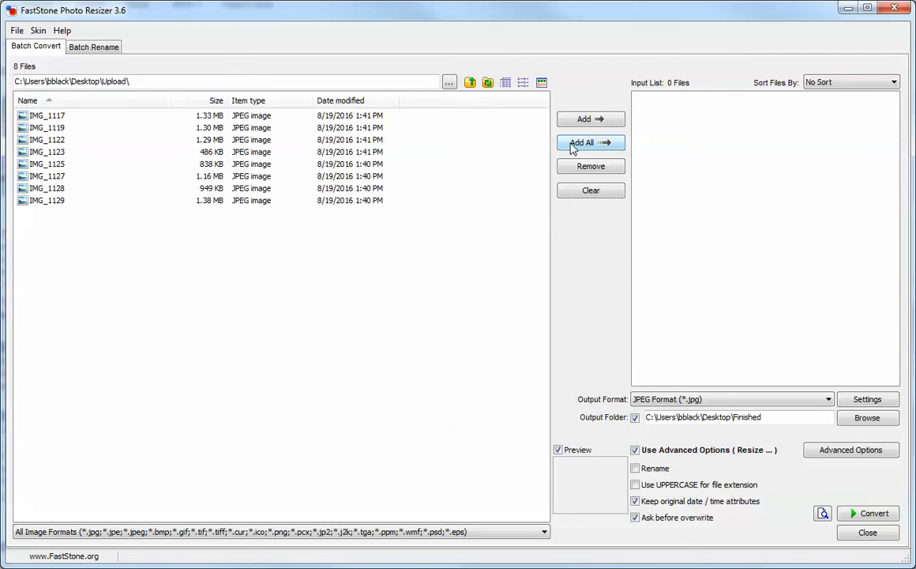
- Queue all eight photos and preview IMG_1122 and IMG_1123 at 1512 × 2016
{"action": "left_click", "coordinate": [591, 143]}
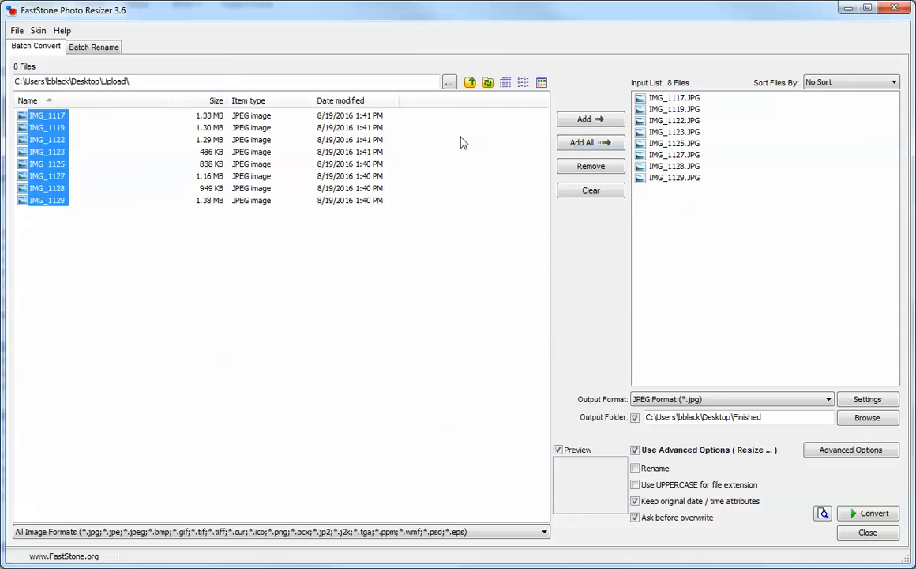
{"action": "left_click", "coordinate": [47, 139]}
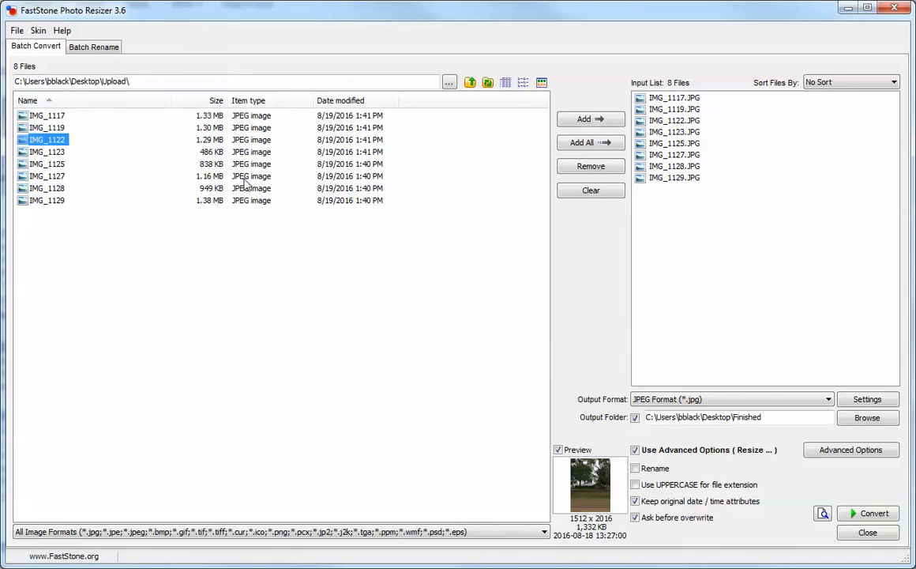
{"action": "mouse_move", "coordinate": [550, 474]}
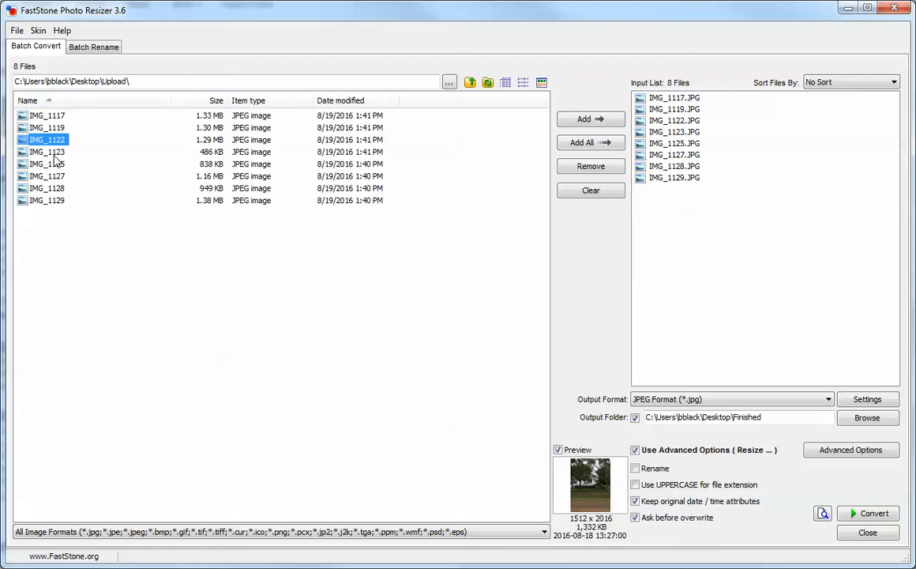
{"action": "left_click", "coordinate": [47, 152]}
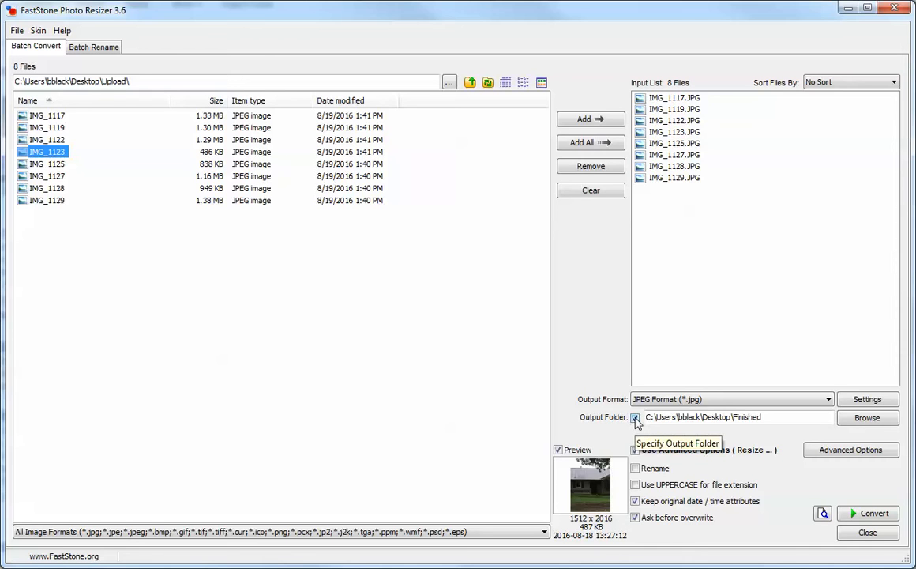
{"action": "left_click", "coordinate": [635, 417]}
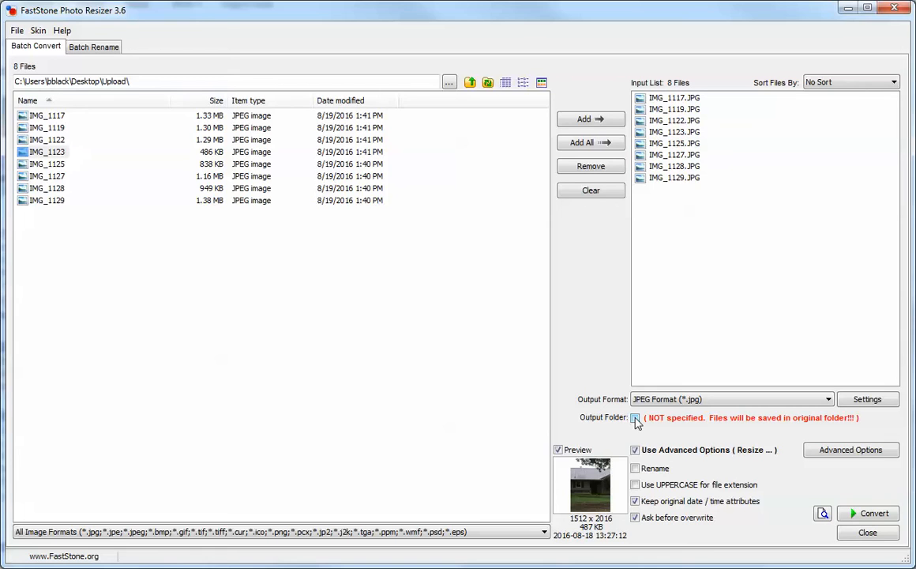
{"action": "left_click", "coordinate": [635, 417]}
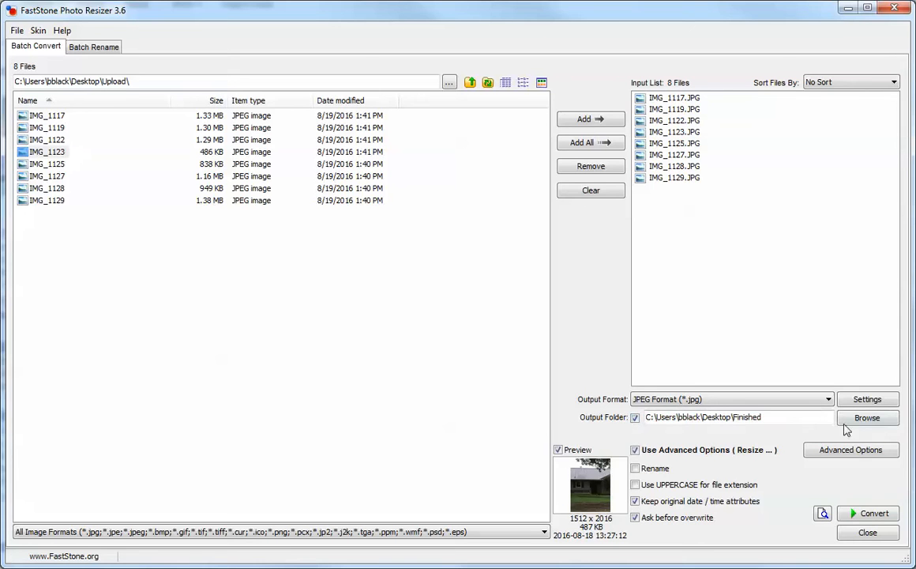
{"action": "left_click", "coordinate": [744, 417]}
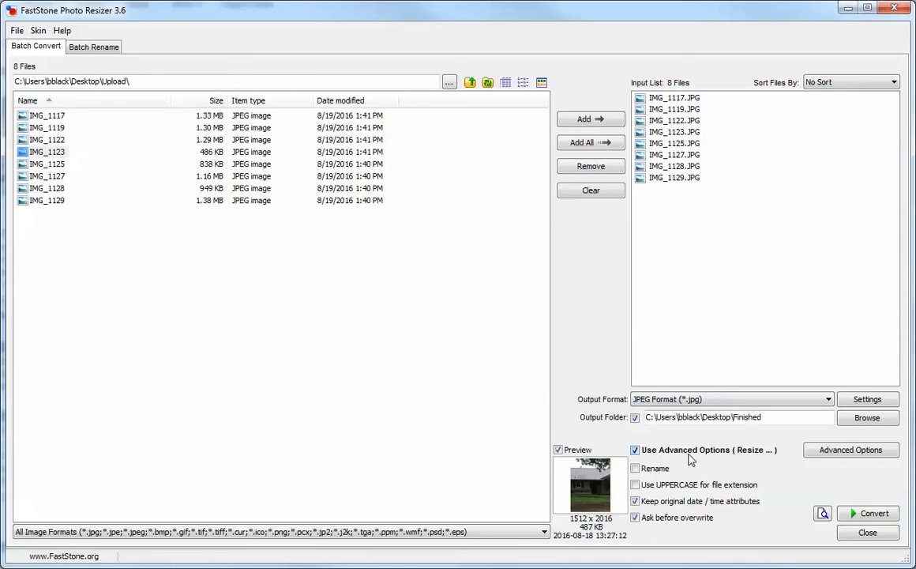
{"action": "mouse_move", "coordinate": [775, 460]}
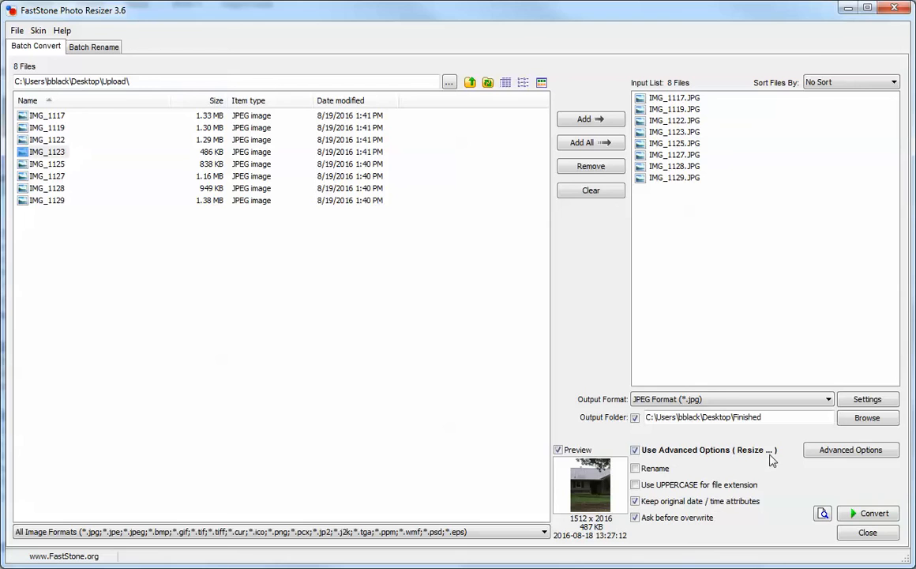
{"action": "mouse_move", "coordinate": [703, 455]}
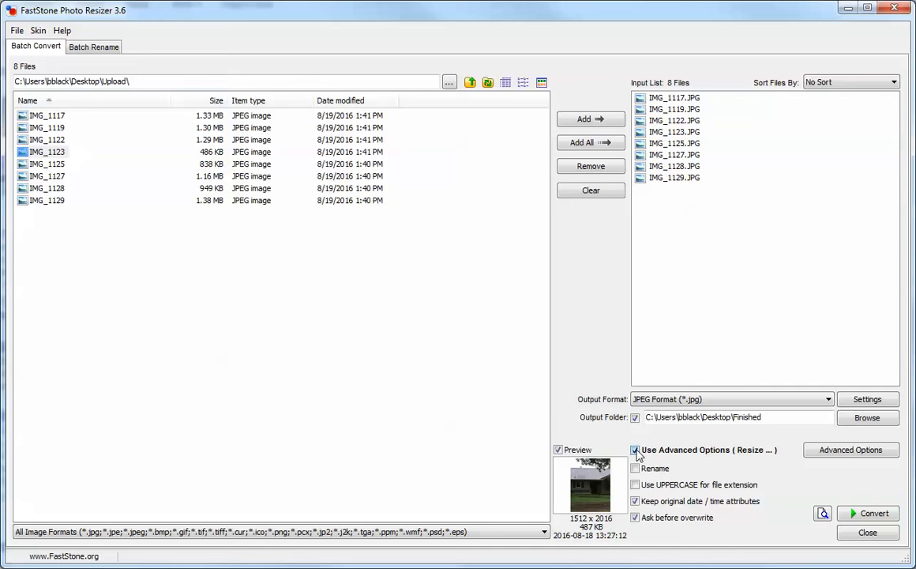
{"action": "left_click", "coordinate": [635, 449]}
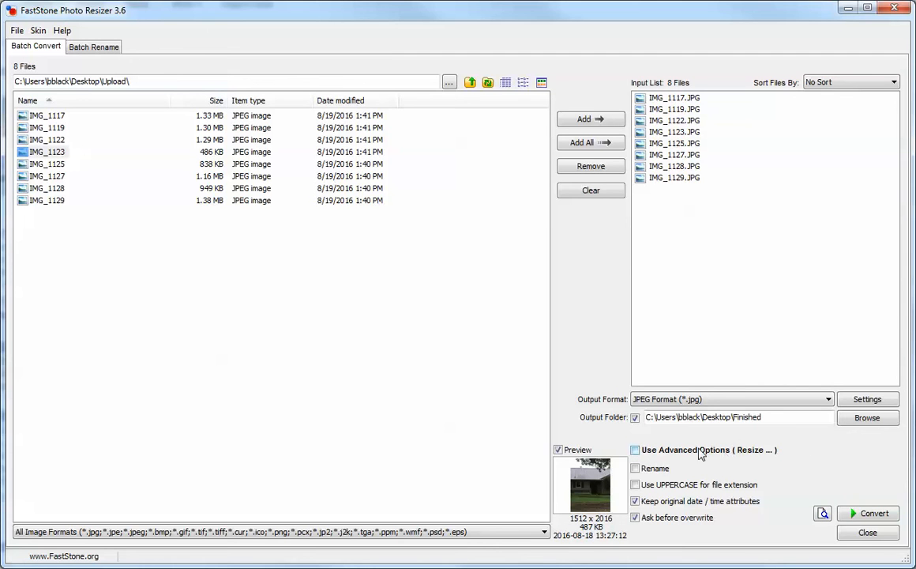
{"action": "left_click", "coordinate": [635, 448]}
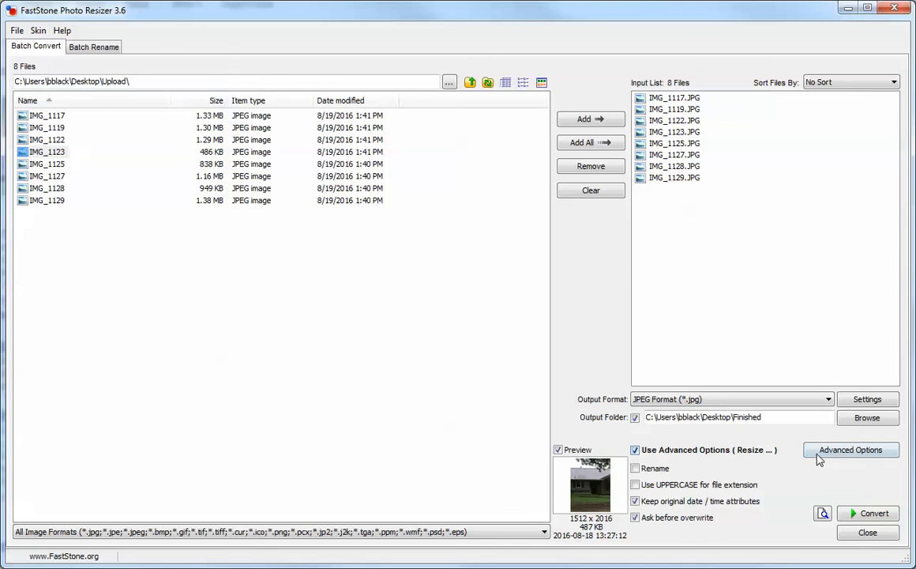
- Keep the advanced resize at 1800 × 1200 pixels with Preserve Aspect Ratio off
{"action": "left_click", "coordinate": [853, 449]}
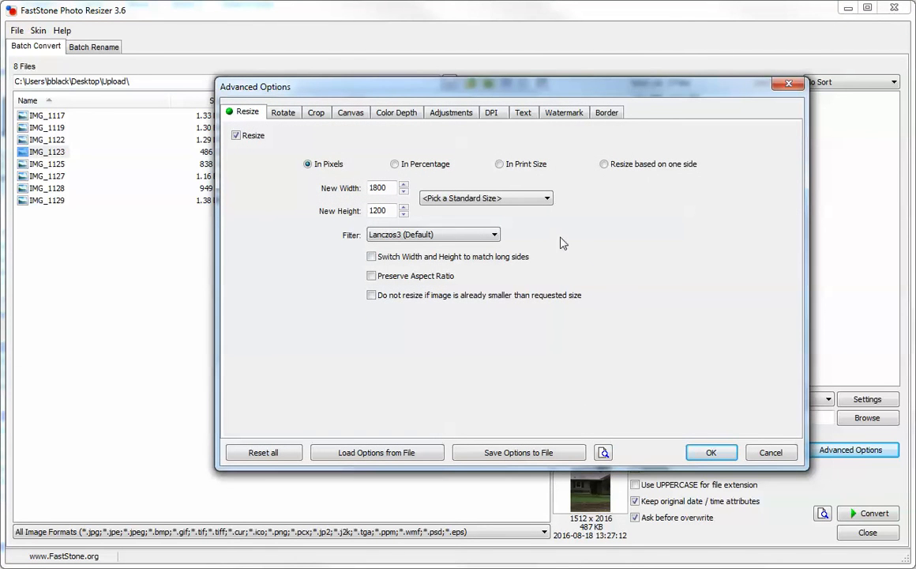
{"action": "mouse_move", "coordinate": [225, 139]}
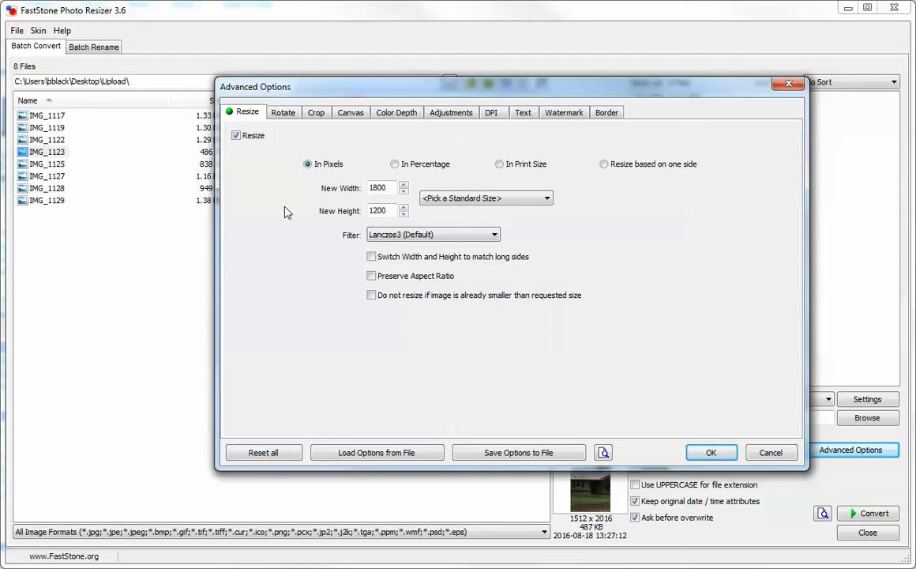
{"action": "mouse_move", "coordinate": [351, 204]}
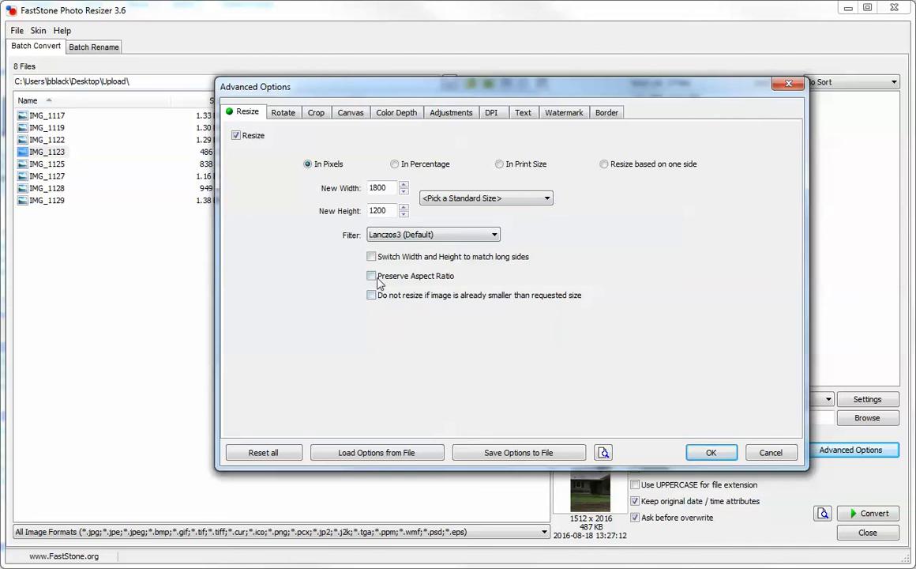
{"action": "left_click", "coordinate": [371, 275]}
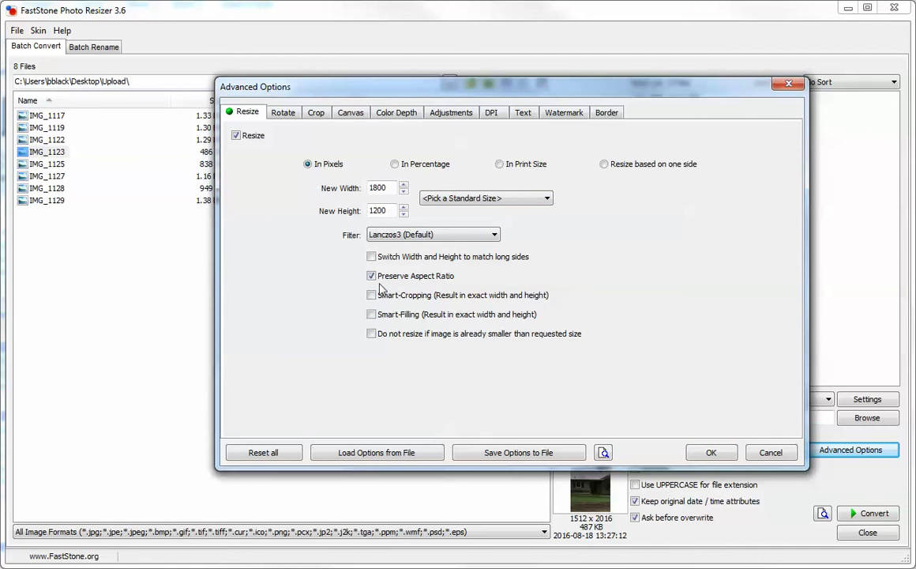
{"action": "left_click", "coordinate": [371, 275]}
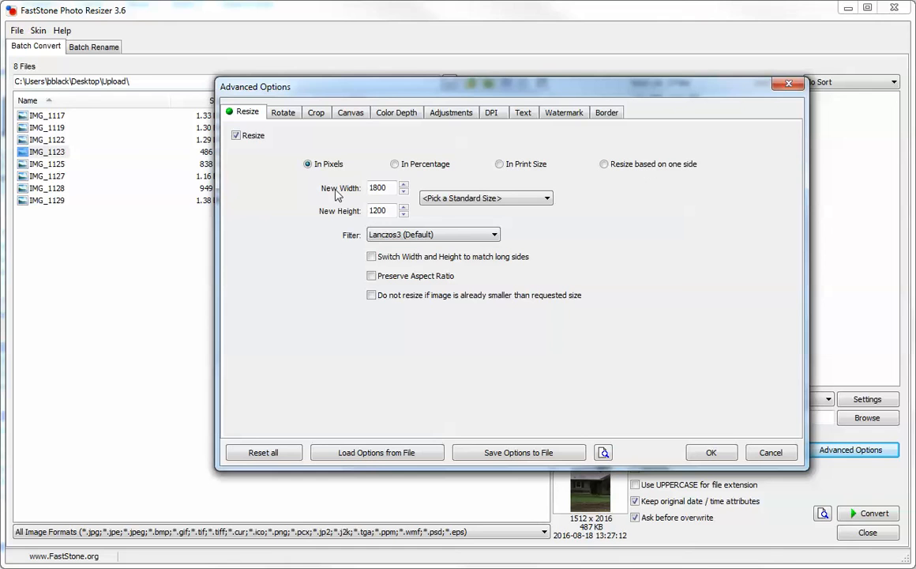
{"action": "mouse_move", "coordinate": [529, 152]}
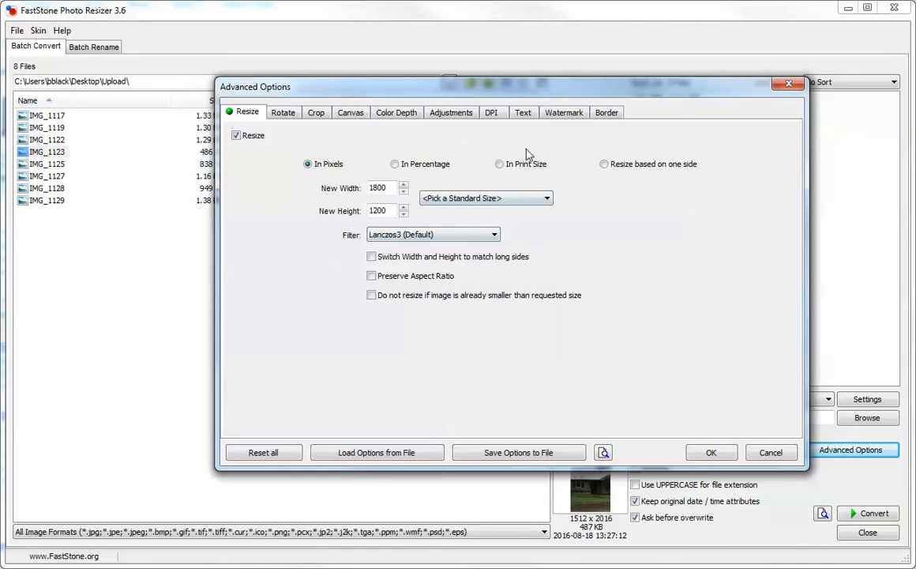
{"action": "mouse_move", "coordinate": [528, 123]}
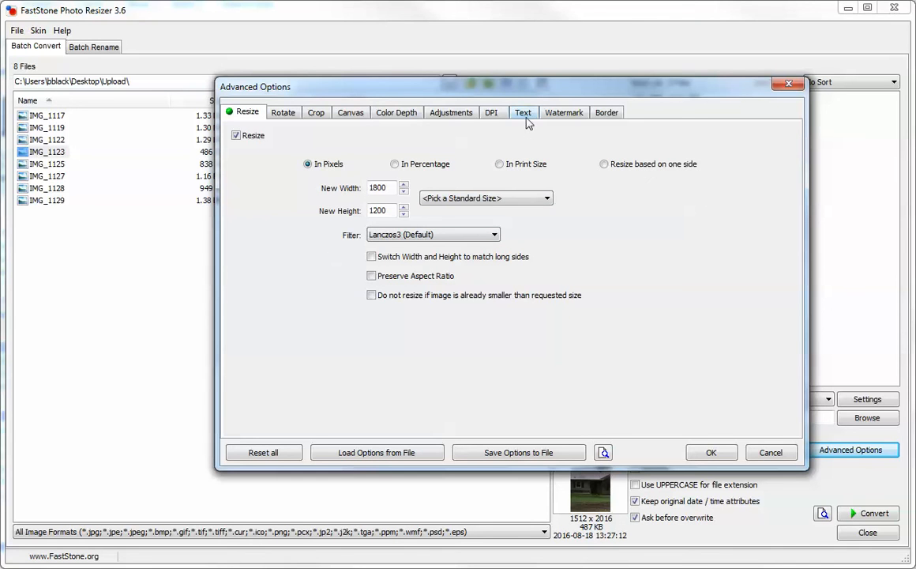
- Enable a text overlay and give it a red colour in the Text settings
{"action": "left_click", "coordinate": [523, 112]}
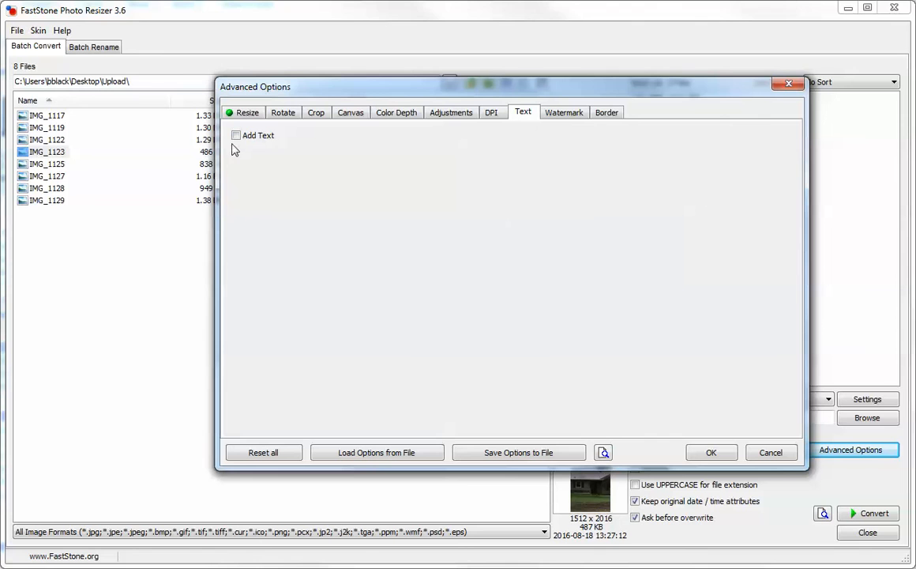
{"action": "left_click", "coordinate": [236, 135]}
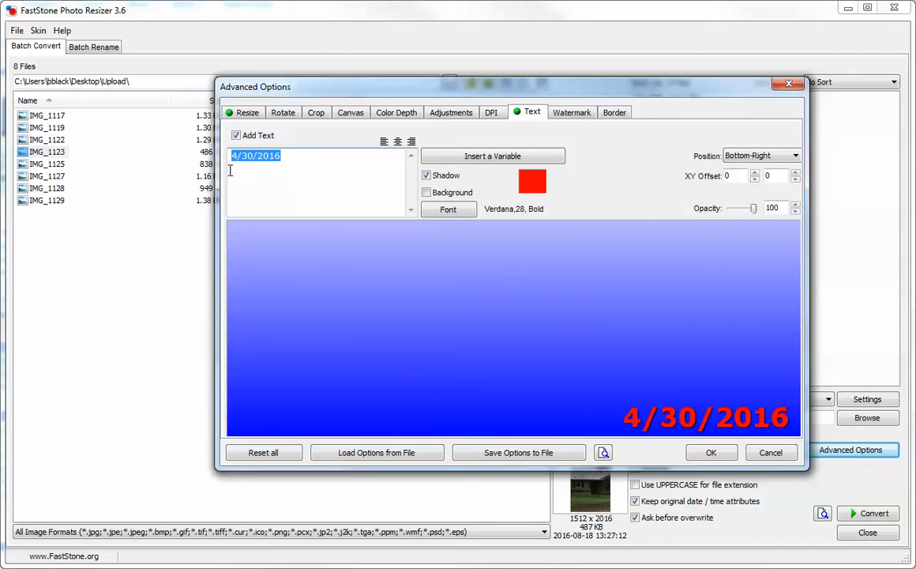
{"action": "mouse_move", "coordinate": [616, 407]}
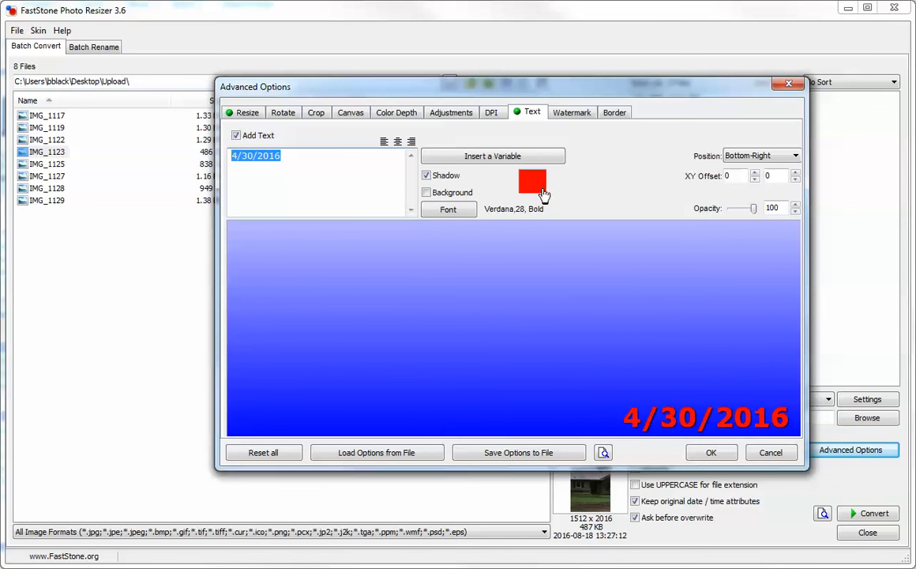
{"action": "left_click", "coordinate": [534, 184]}
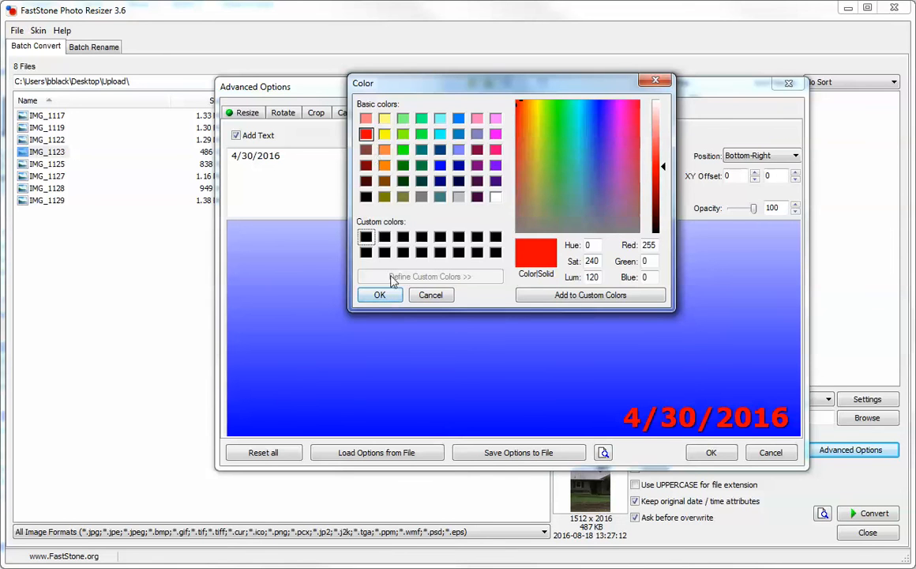
{"action": "left_click", "coordinate": [379, 296]}
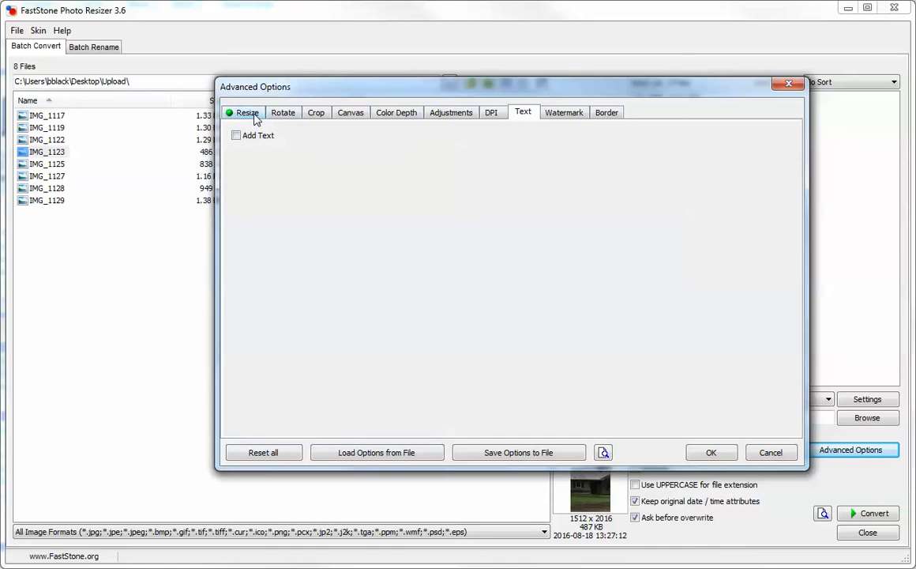
- Review the Resize and Text settings and accept the advanced options with only resizing active
{"action": "left_click", "coordinate": [247, 112]}
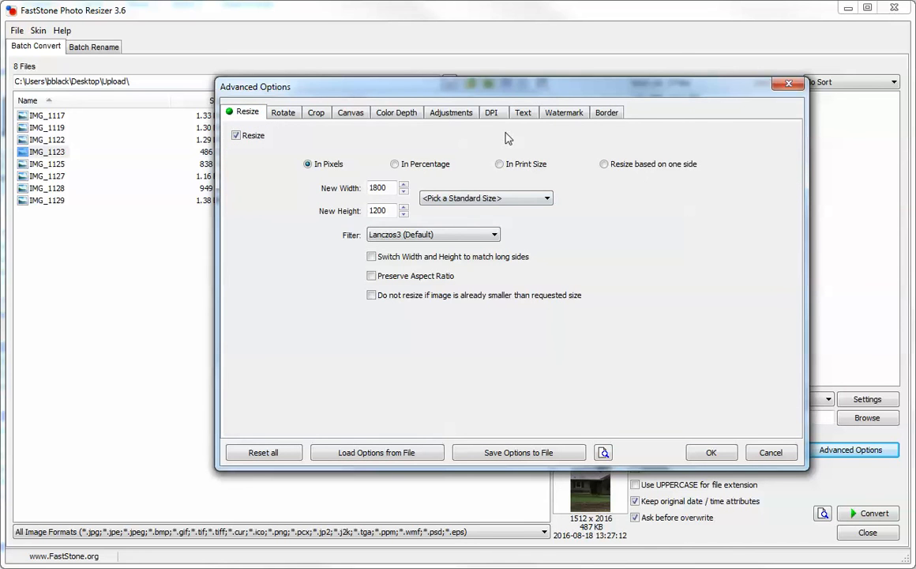
{"action": "mouse_move", "coordinate": [388, 158]}
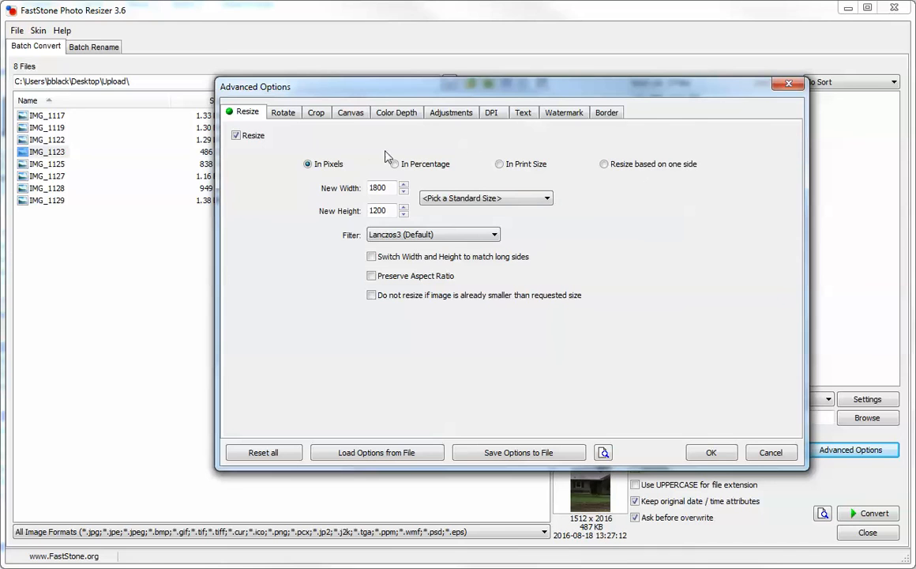
{"action": "left_click", "coordinate": [523, 112]}
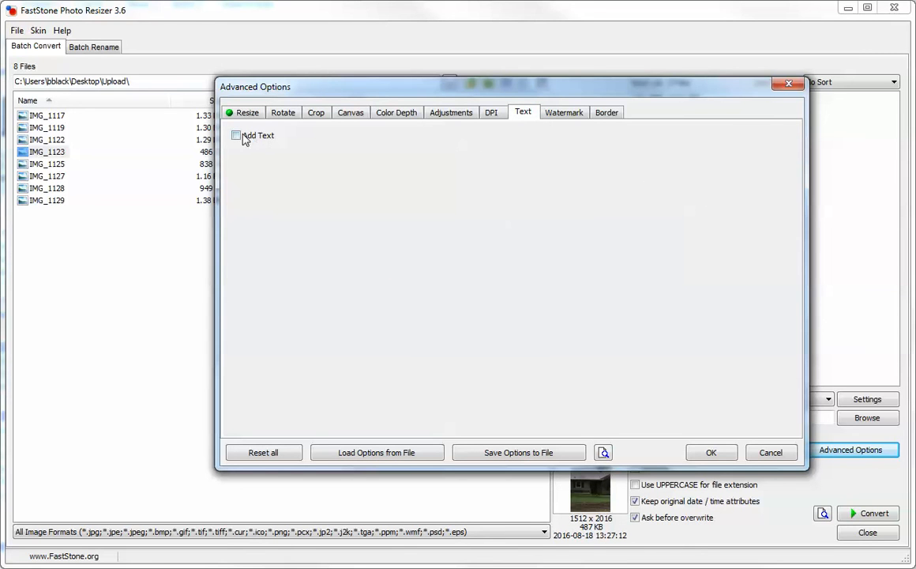
{"action": "left_click", "coordinate": [248, 110]}
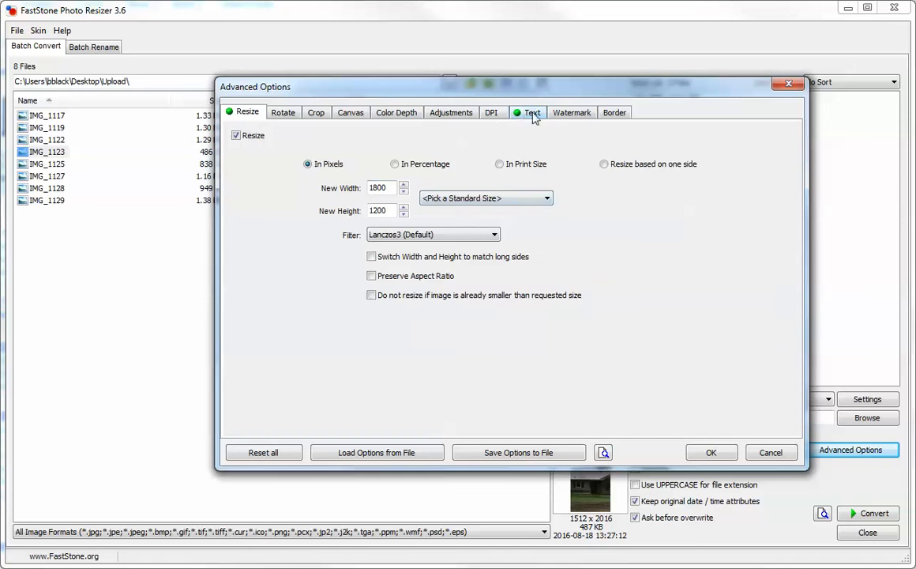
{"action": "left_click", "coordinate": [533, 112]}
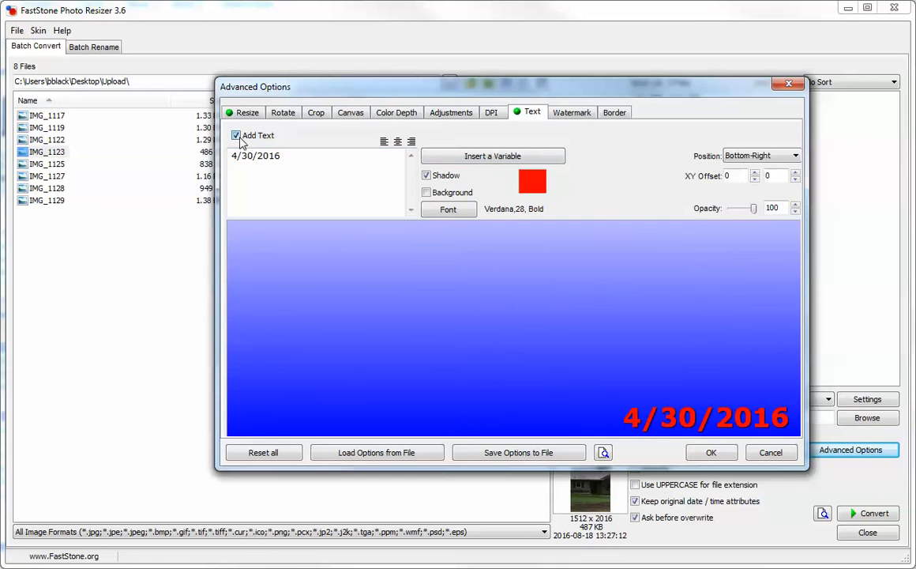
{"action": "left_click", "coordinate": [247, 111]}
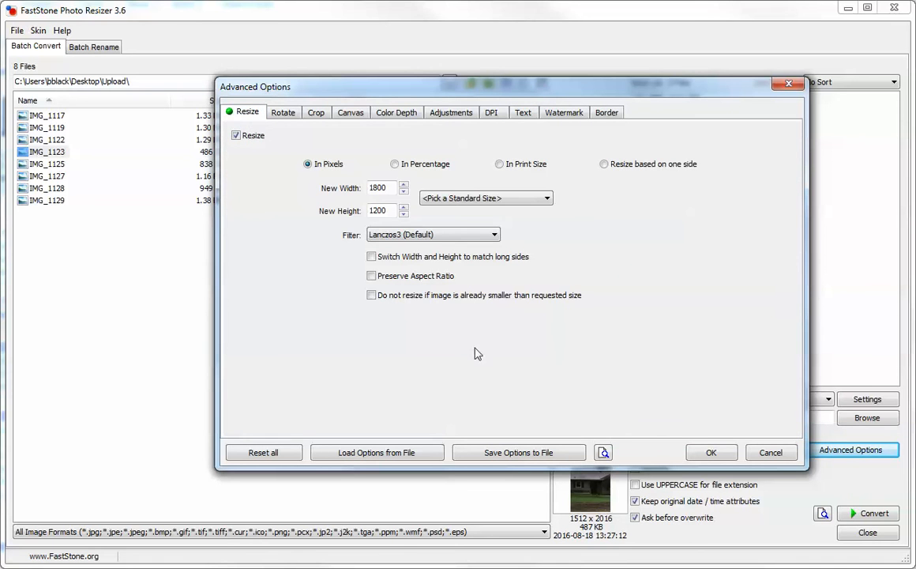
{"action": "left_click", "coordinate": [711, 452]}
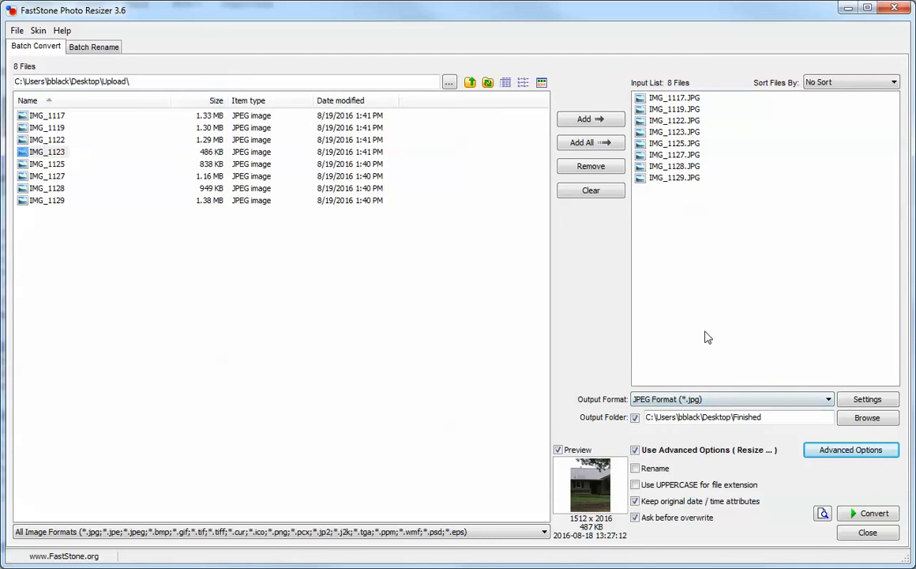
- Convert the eight photos into the Finished folder and dismiss the completed report
{"action": "left_click", "coordinate": [873, 512]}
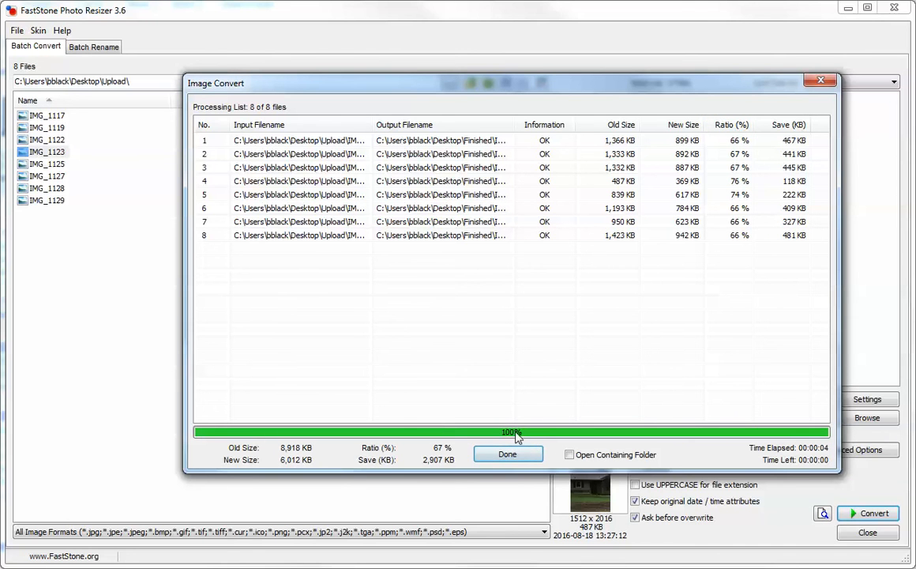
{"action": "mouse_move", "coordinate": [526, 455]}
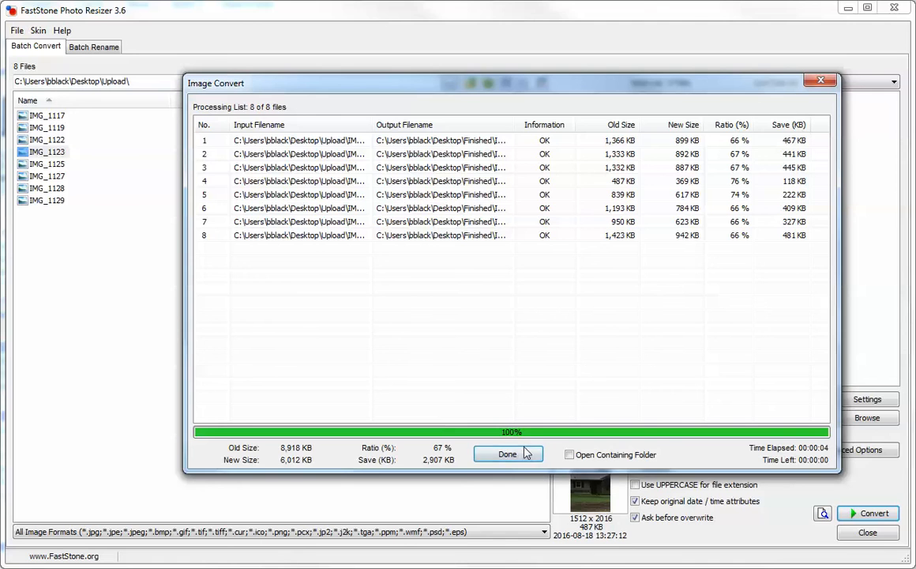
{"action": "left_click", "coordinate": [509, 453]}
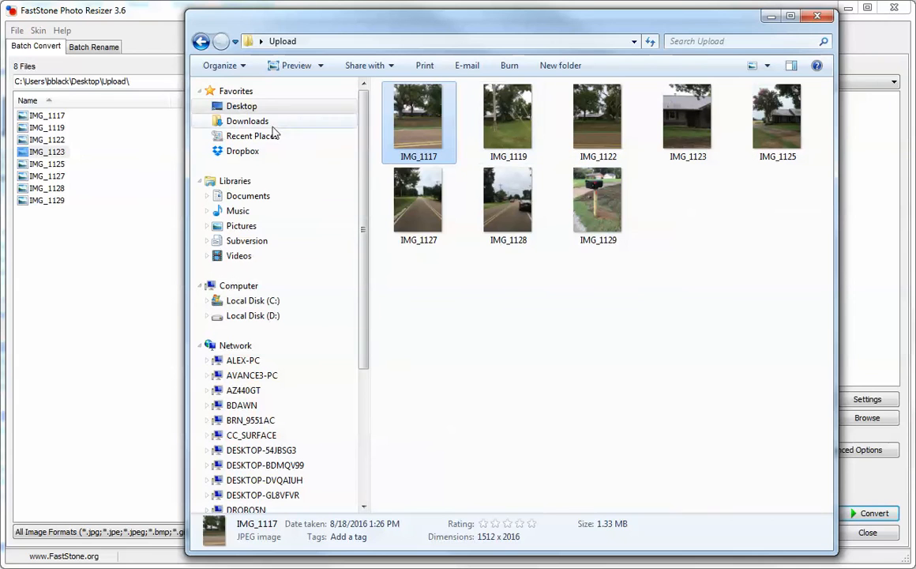
- Open the Finished folder on the Desktop and inspect the converted IMG_1117
{"action": "left_click", "coordinate": [242, 105]}
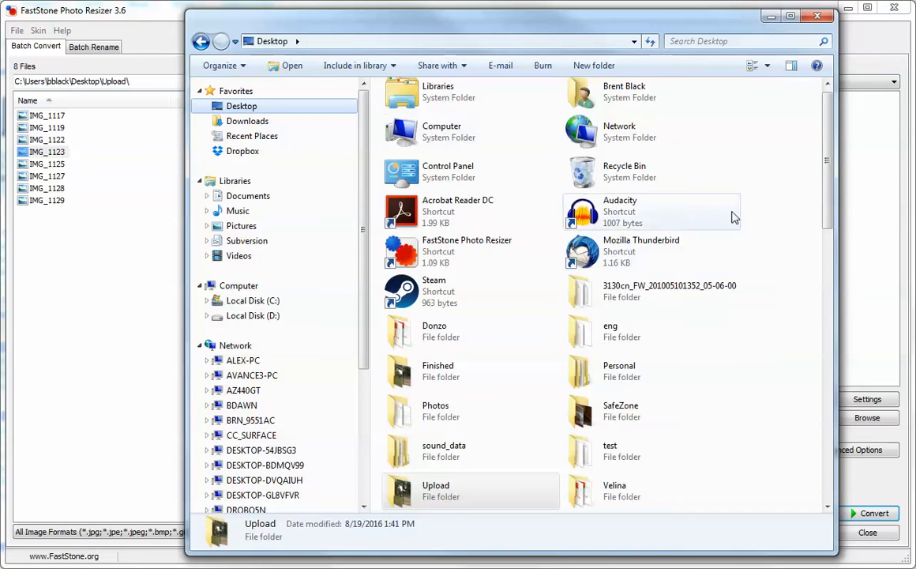
{"action": "double_click", "coordinate": [439, 372]}
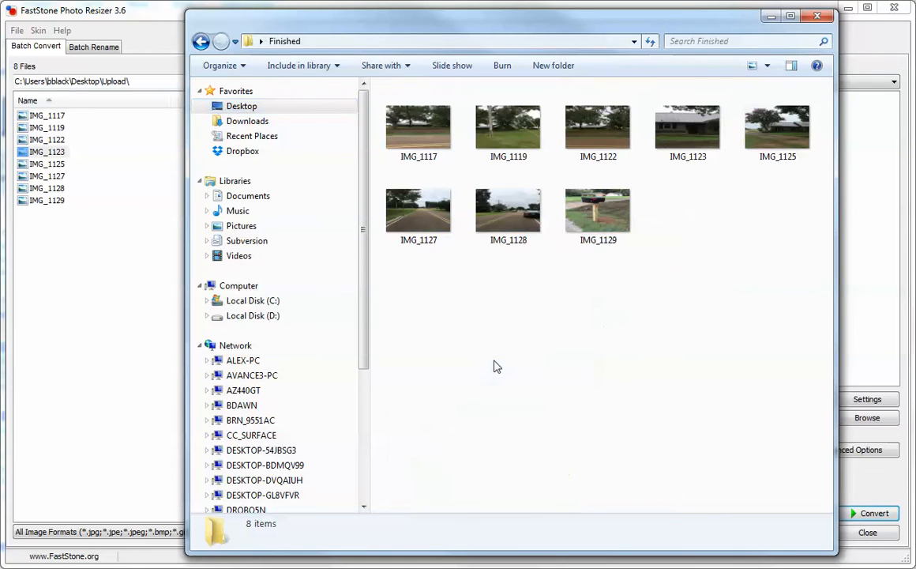
{"action": "left_click", "coordinate": [419, 126]}
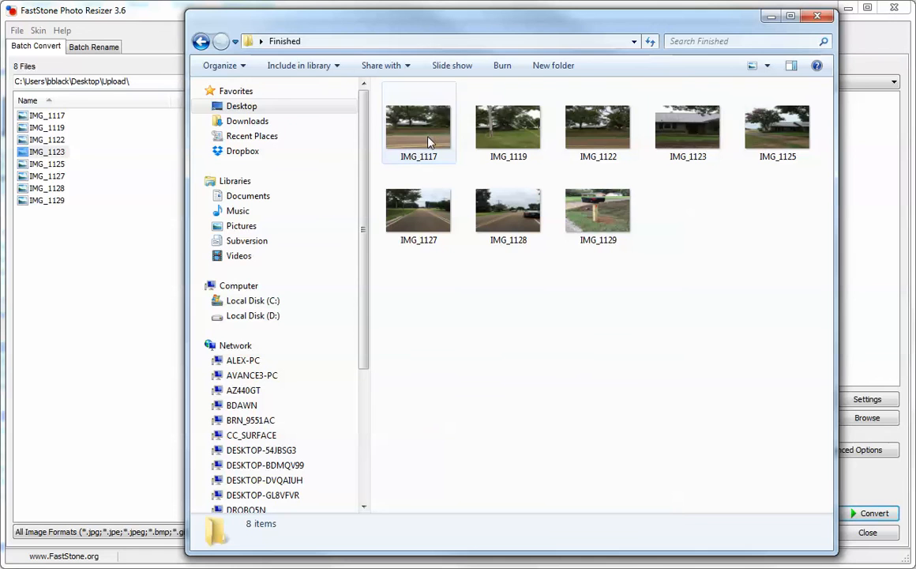
{"action": "mouse_move", "coordinate": [443, 158]}
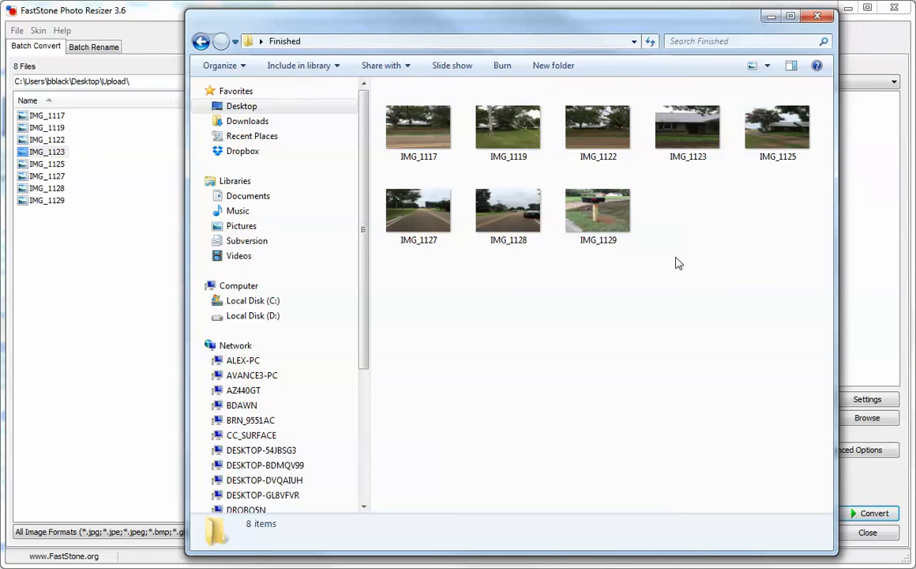
{"action": "mouse_move", "coordinate": [679, 345]}
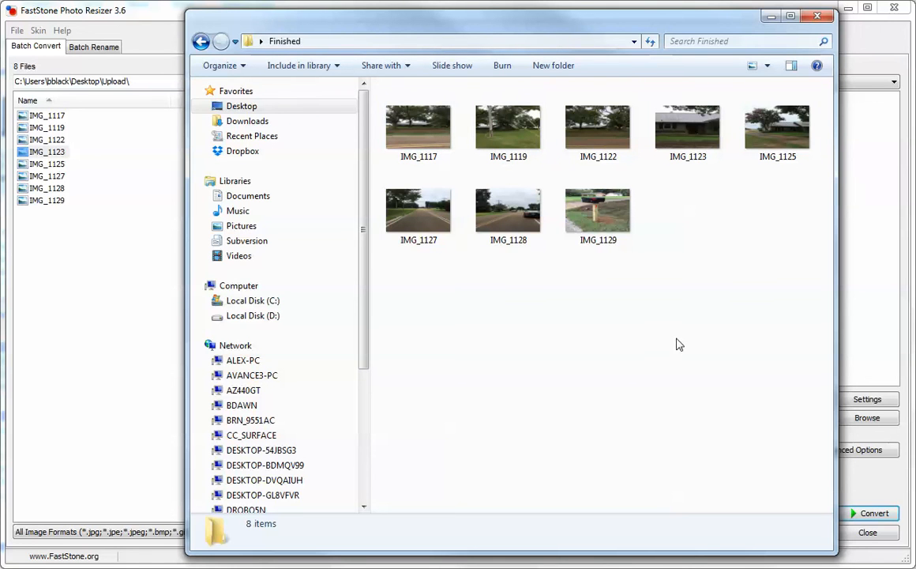